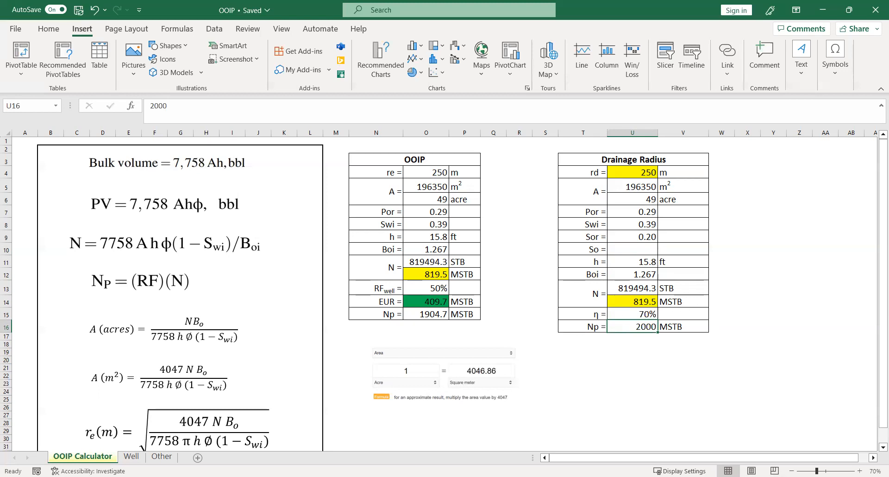
Step: Exit full-screen view and duplicate the r_e(m) equation on the OOIP Calculator sheet
click(207, 377)
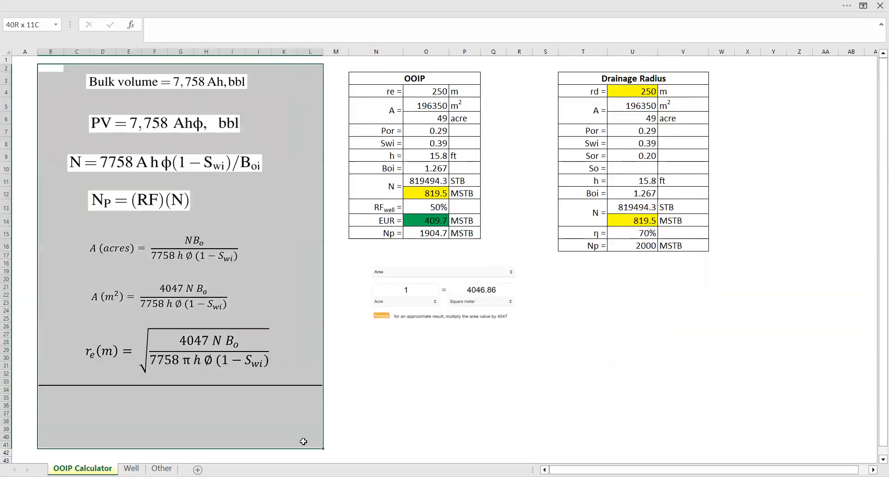
click(51, 68)
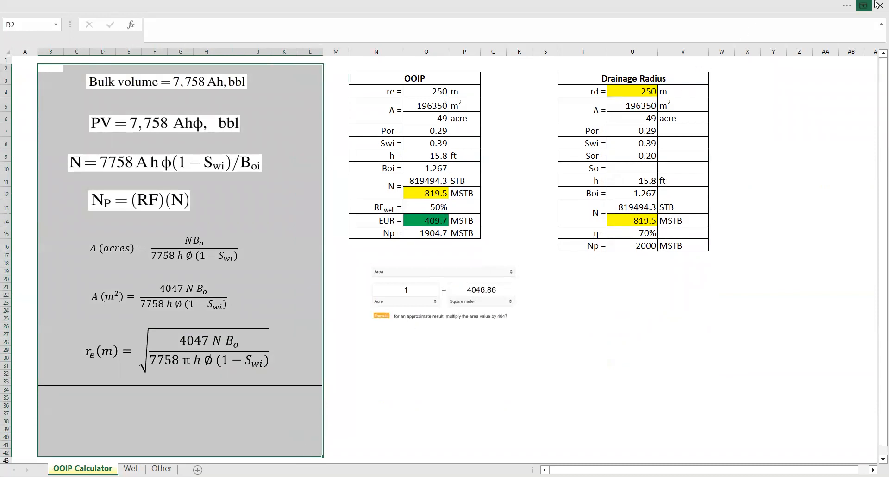
click(82, 28)
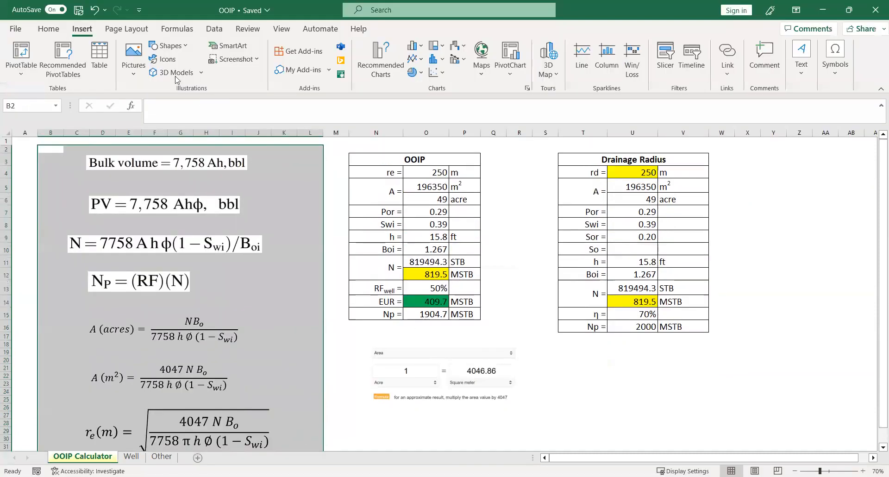
click(48, 28)
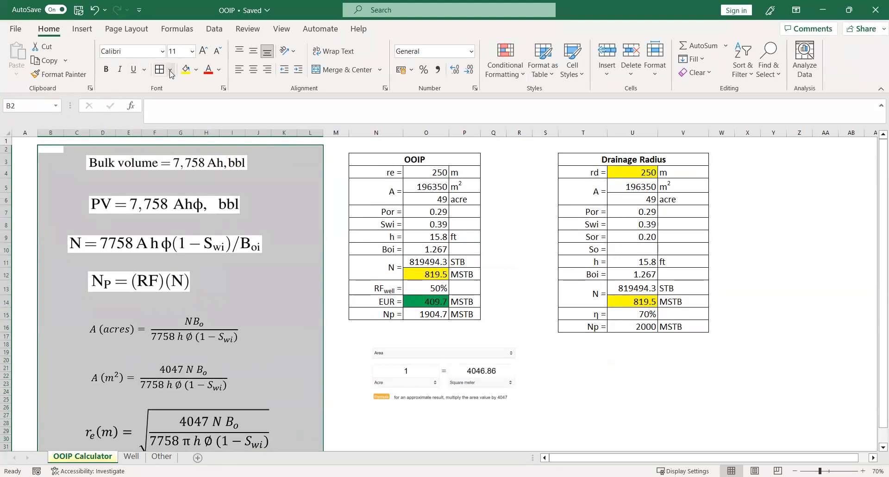
click(170, 69)
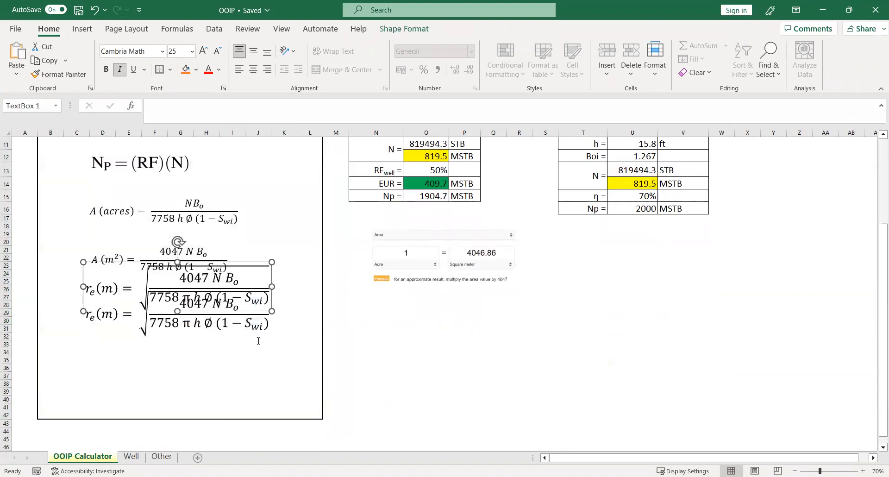
Step: Move the equation copy below the unit converter, relabel it r_d, and subscript N
drag(176, 286, 462, 380)
text(d)
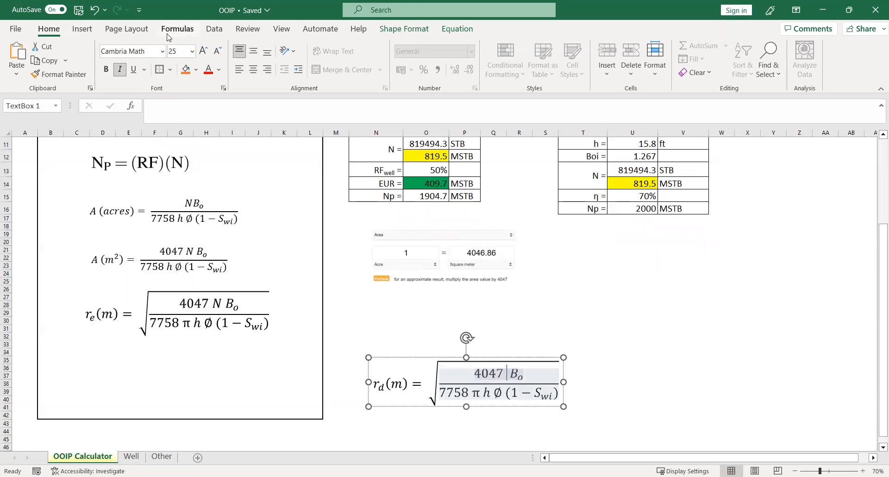
click(82, 29)
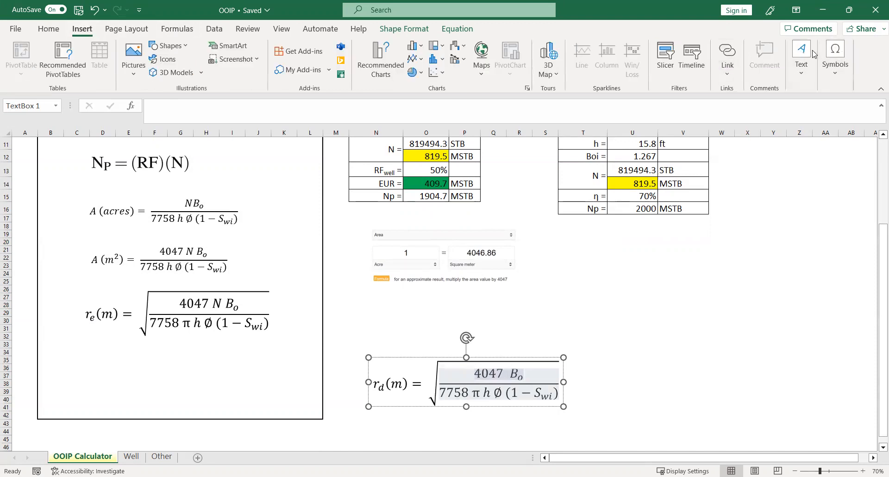
mouse_move(405, 78)
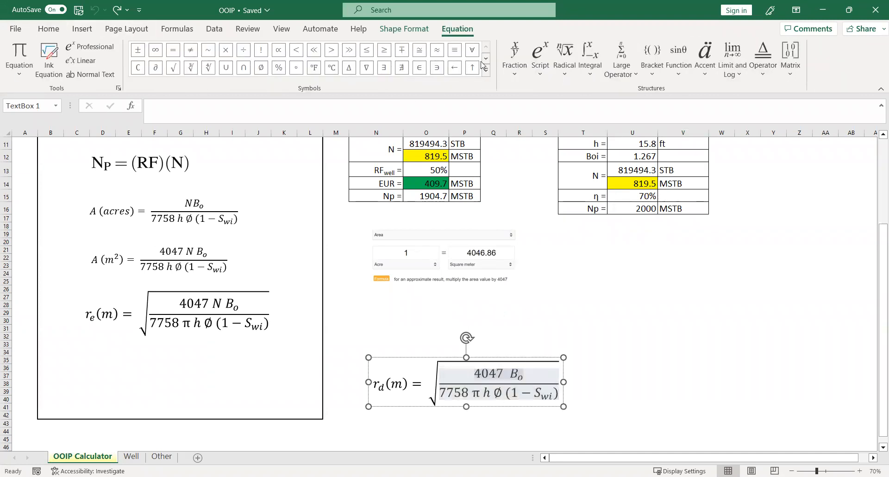
click(538, 56)
text(N )
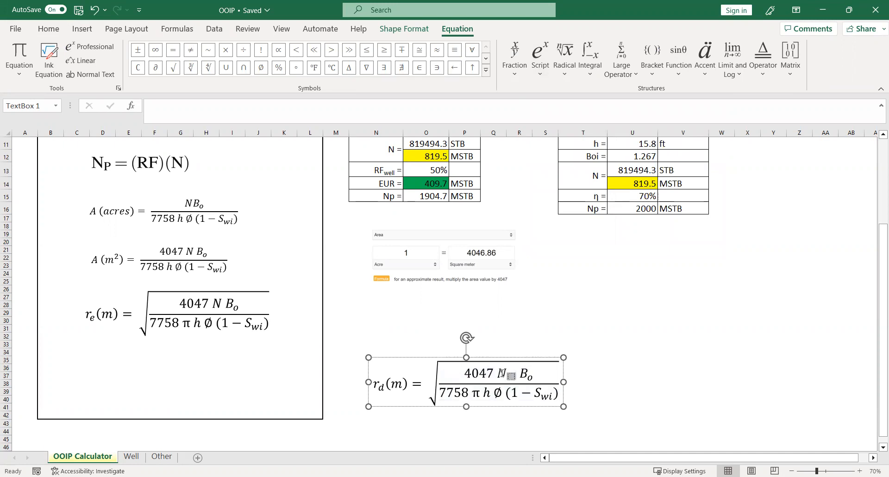
Step: Make the numerator N_p and add a subtracted subscripted S after S_wi
text(p)
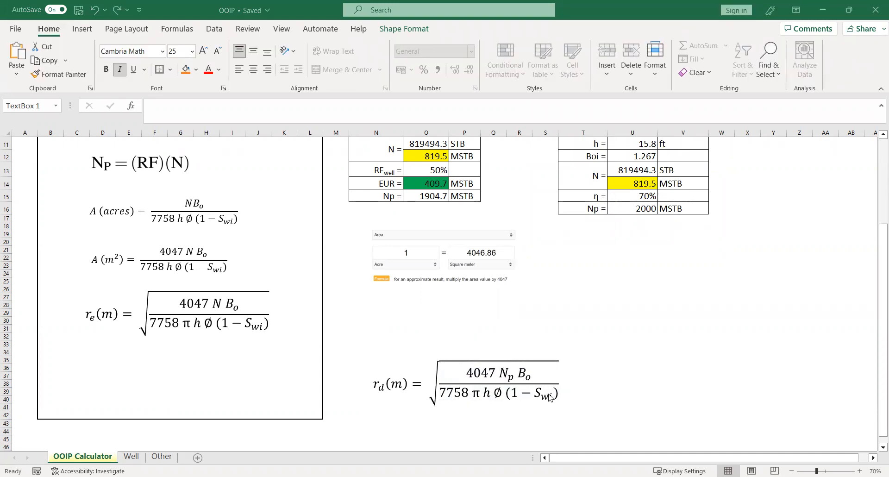
click(499, 382)
text( −)
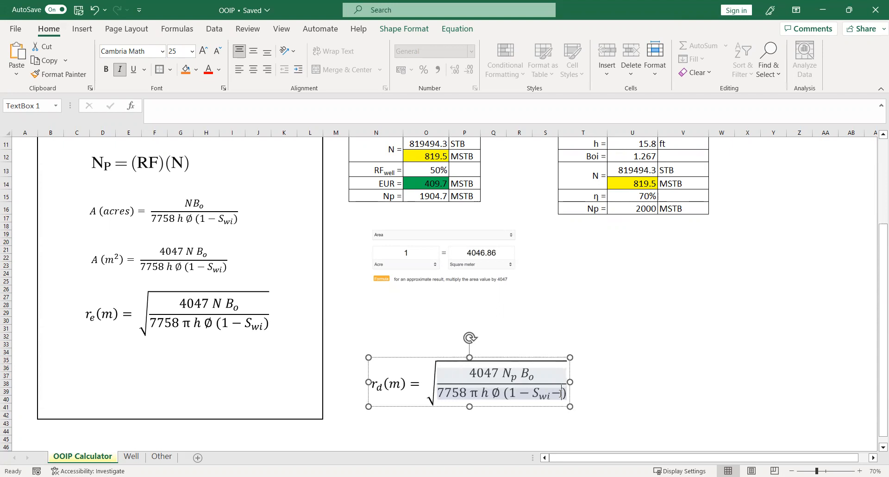
click(81, 29)
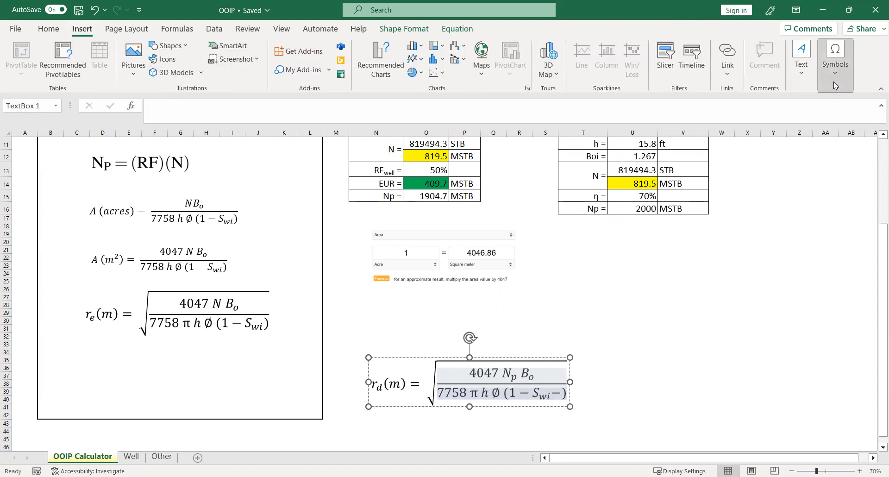
click(457, 28)
text( S)
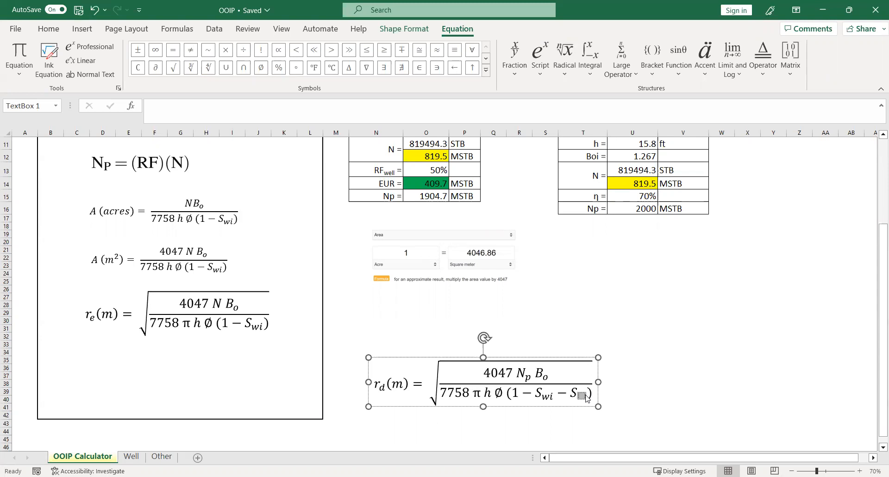
Step: Enter 'or' as the subscript, completing the bracket (1 − S_wi − S_or)
text(or)
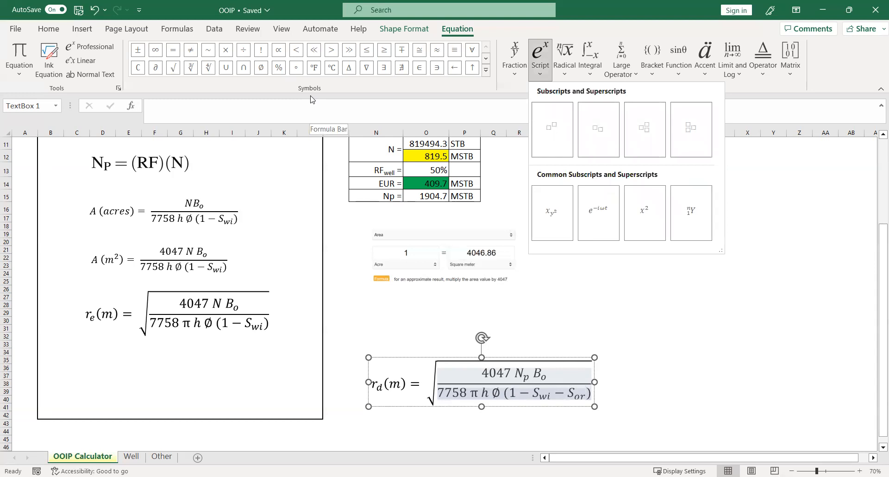
mouse_move(93, 37)
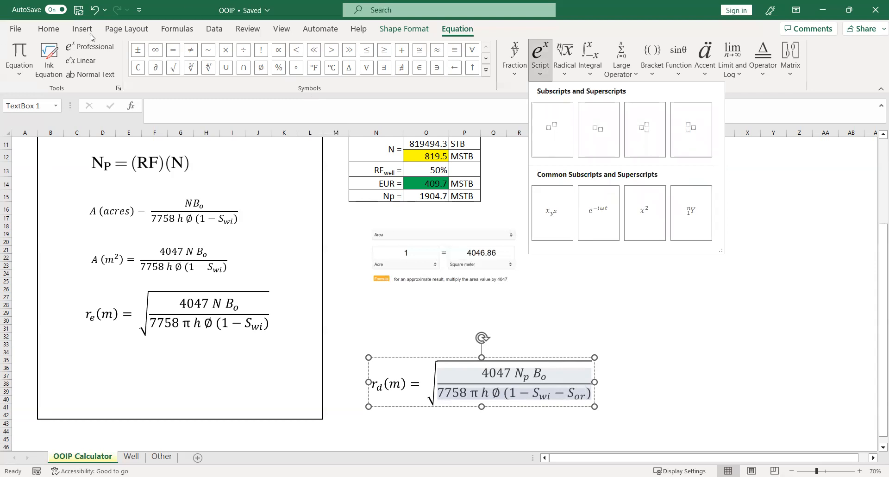
click(81, 28)
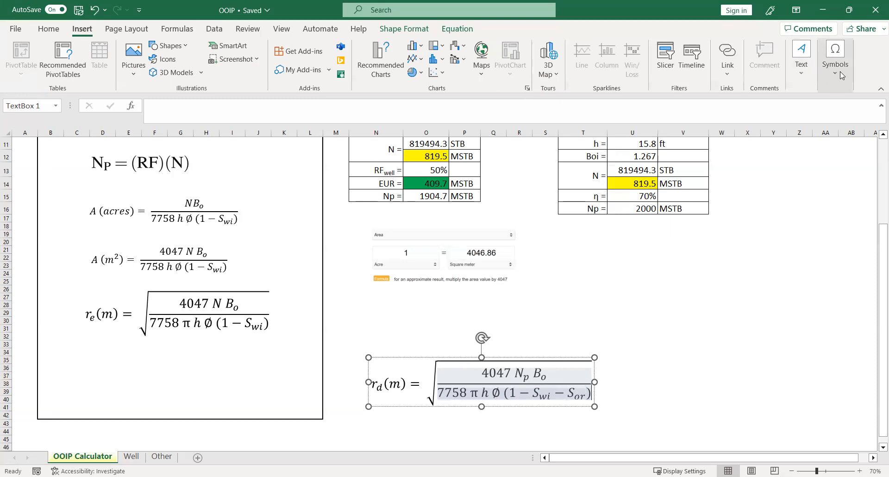
Step: Insert the Greek letter η after the bracket in the r_d denominator
click(833, 53)
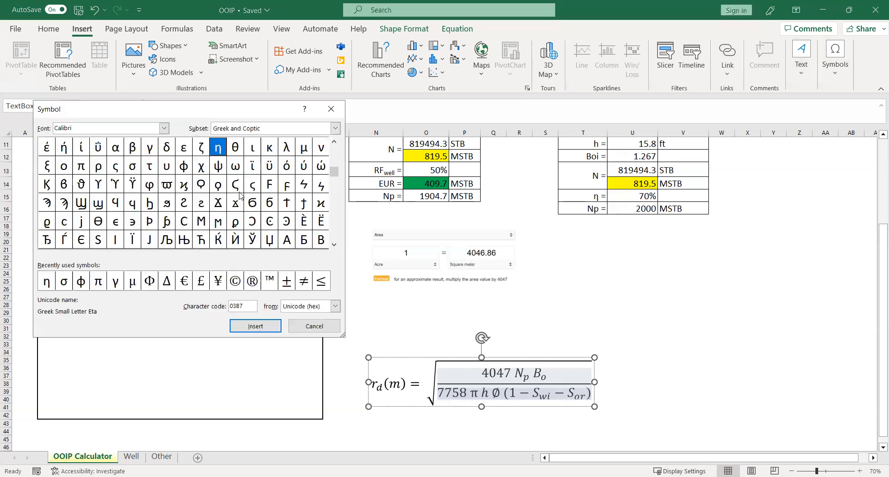
click(255, 325)
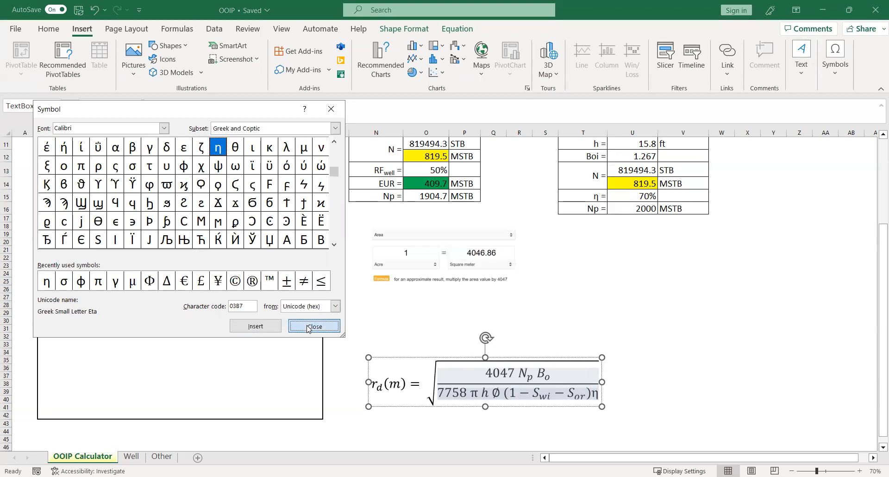
click(313, 326)
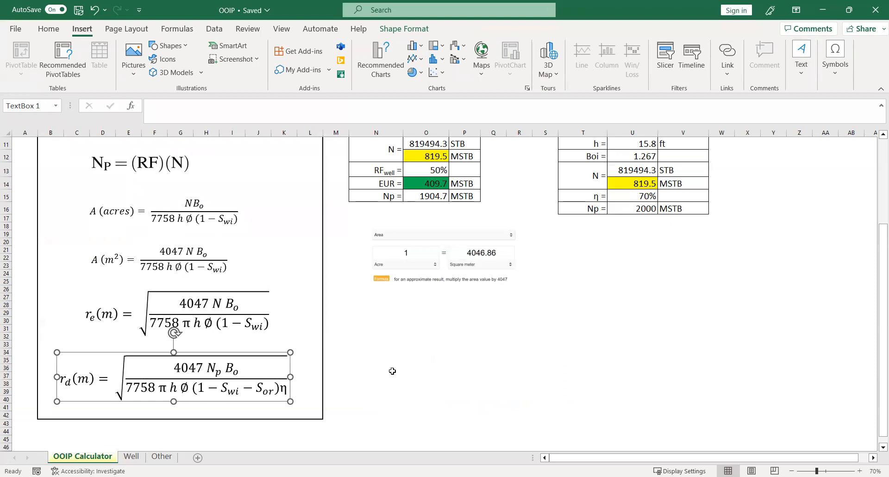
Step: Place the r_d(m) equation beside the Drainage Radius table
click(375, 367)
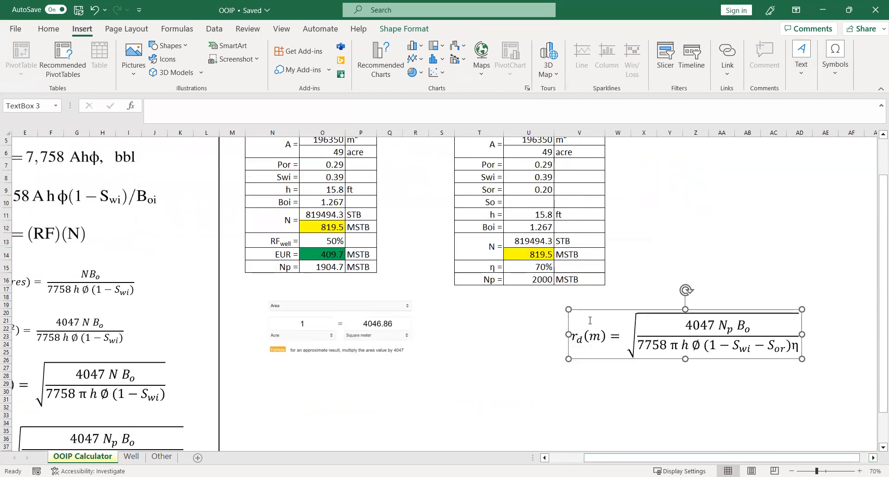
scroll(up, 3)
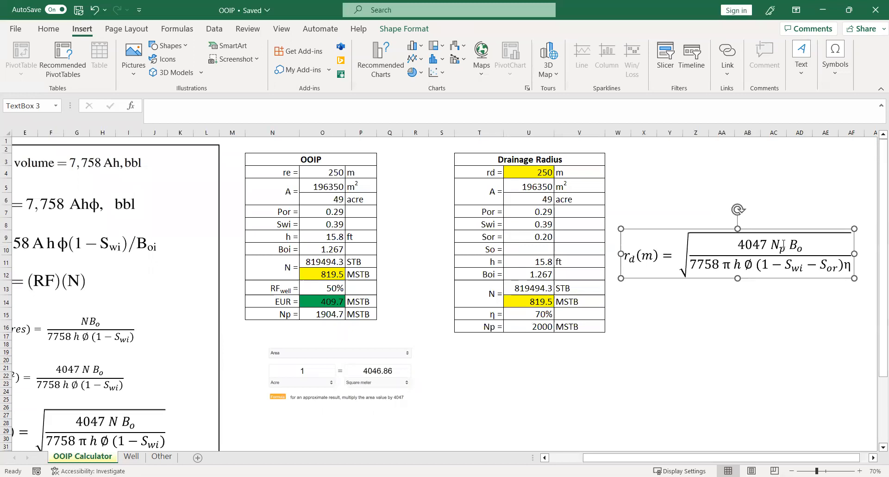
Step: Delete the rd value in cell U4 of the Drainage Radius table
click(539, 172)
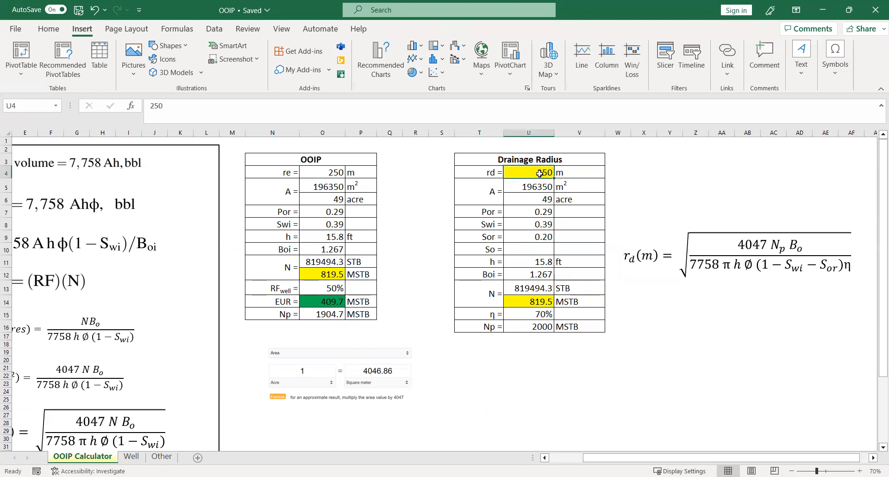
key(Delete)
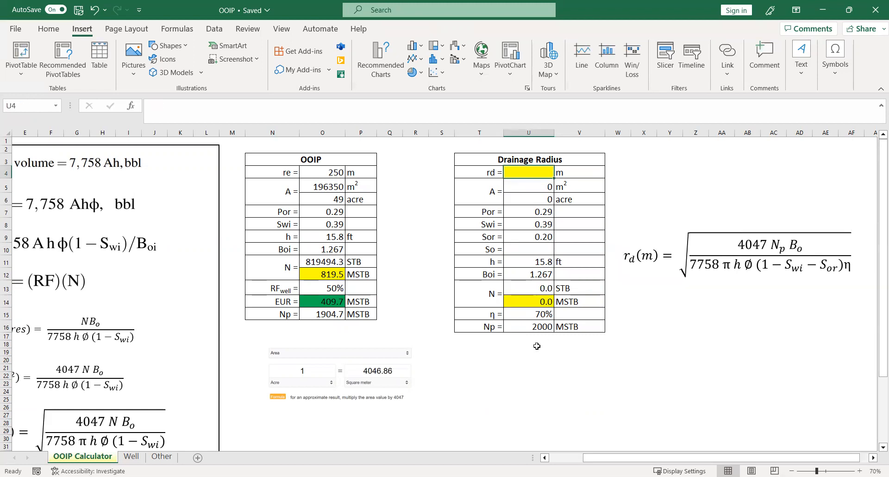
mouse_move(536, 221)
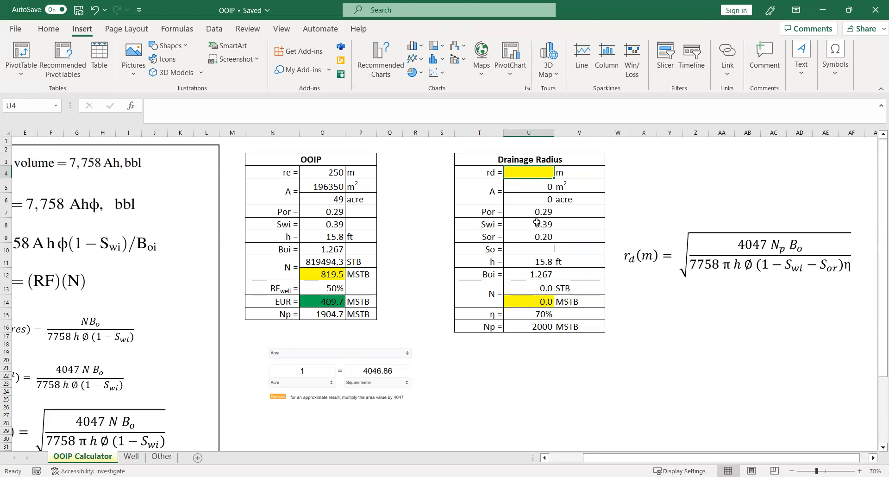